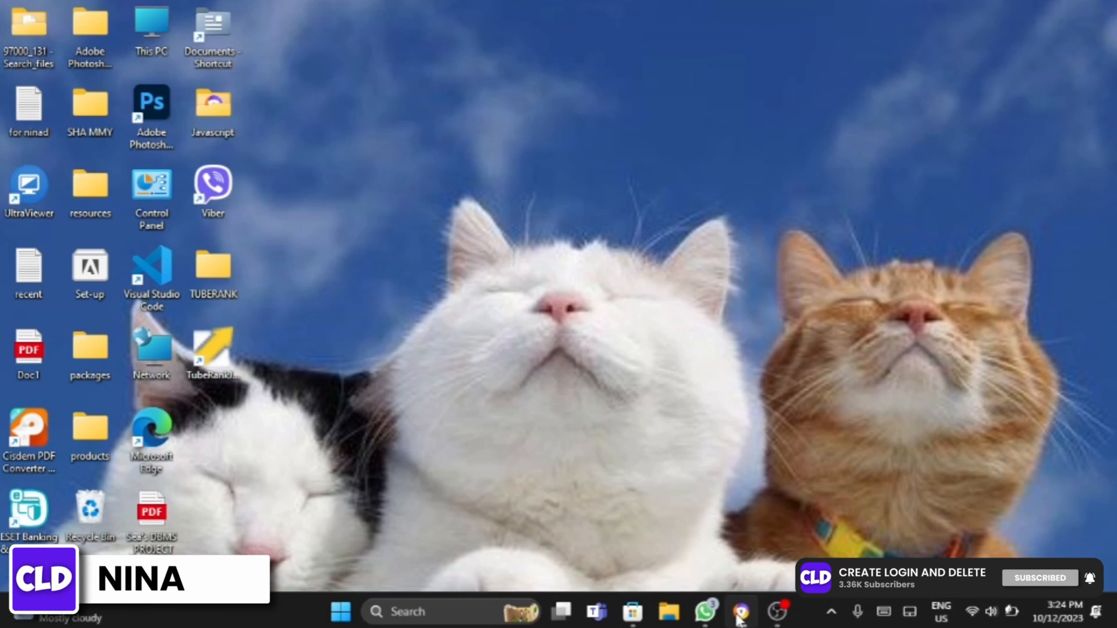
Step: Bring up the browser's Google Maps tab showing the southern United States
{"action": "left_click", "coordinate": [741, 612]}
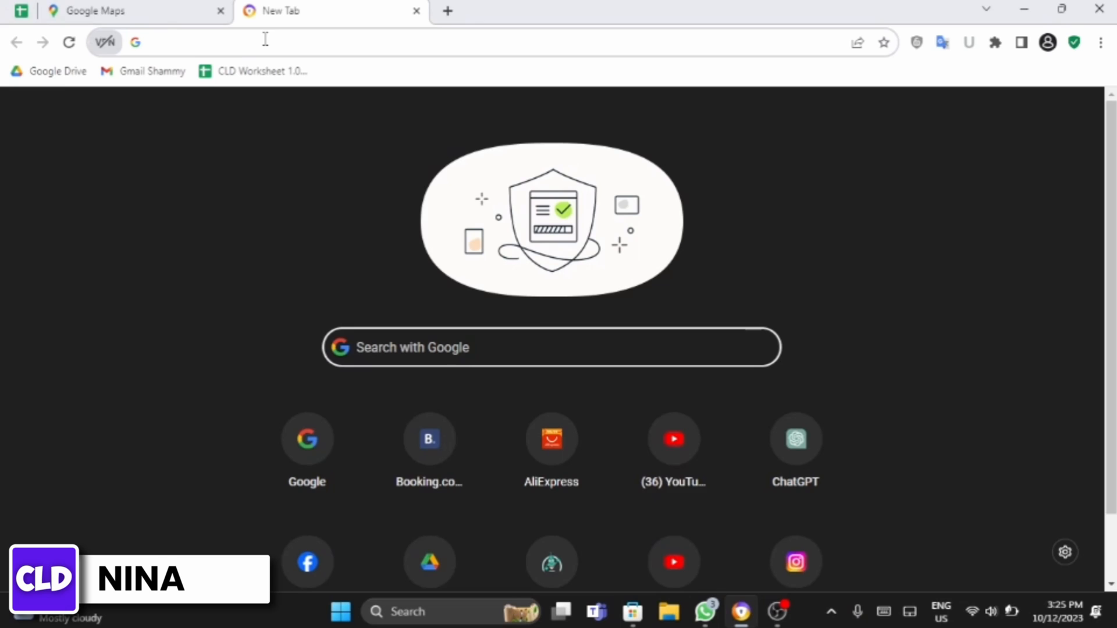
{"action": "left_click", "coordinate": [100, 11]}
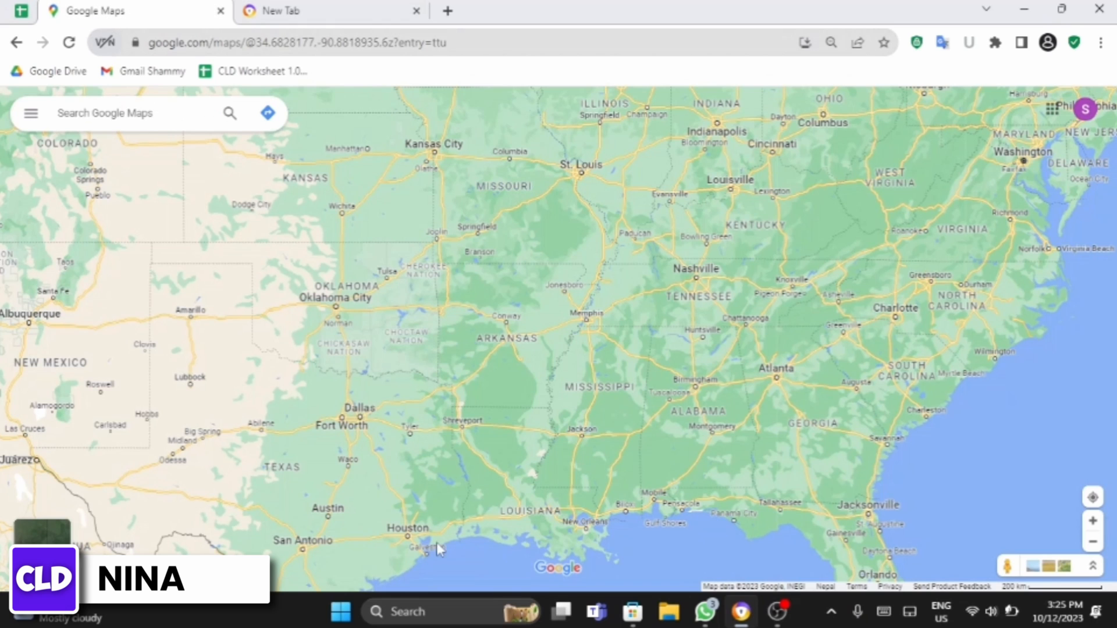
{"action": "mouse_move", "coordinate": [30, 112]}
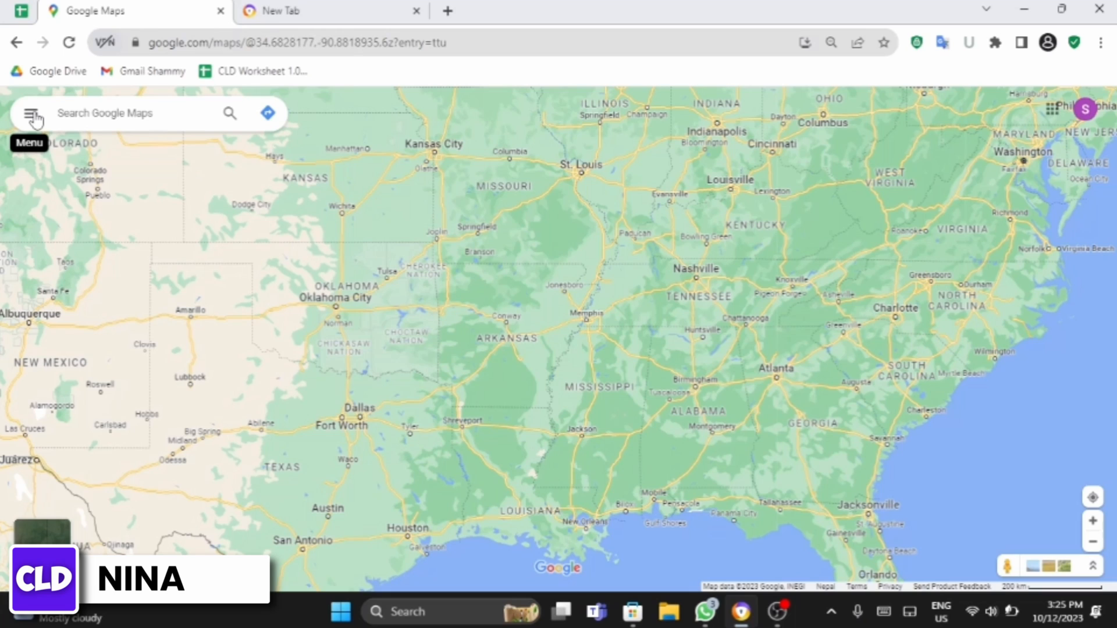
Step: Show the Maps section of the Saved panel, with its link to My Maps
{"action": "left_click", "coordinate": [32, 114]}
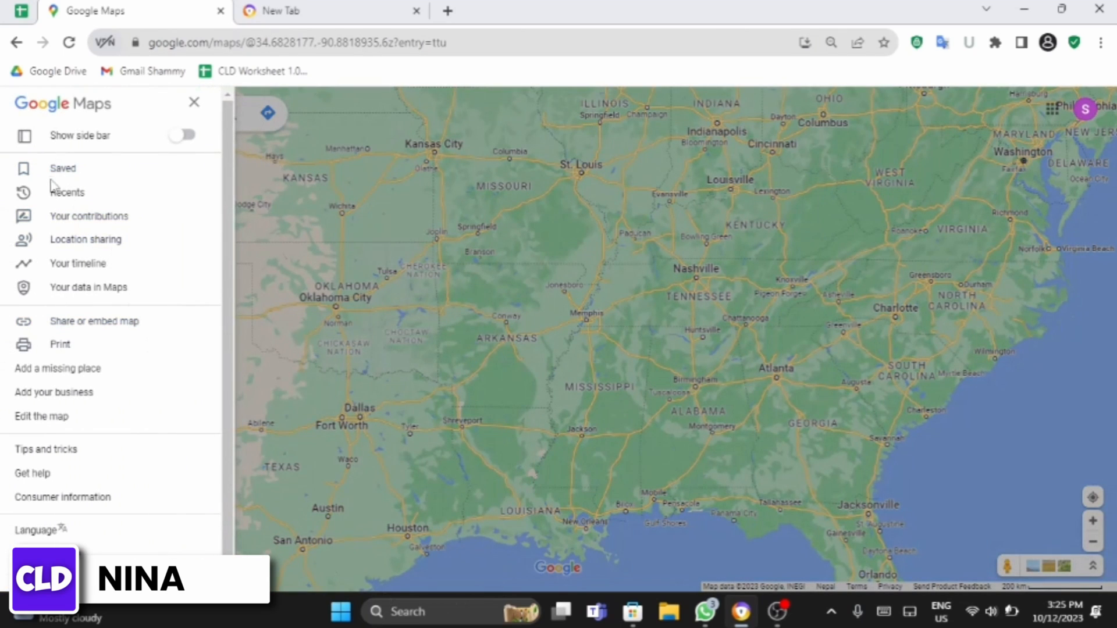
{"action": "left_click", "coordinate": [194, 101]}
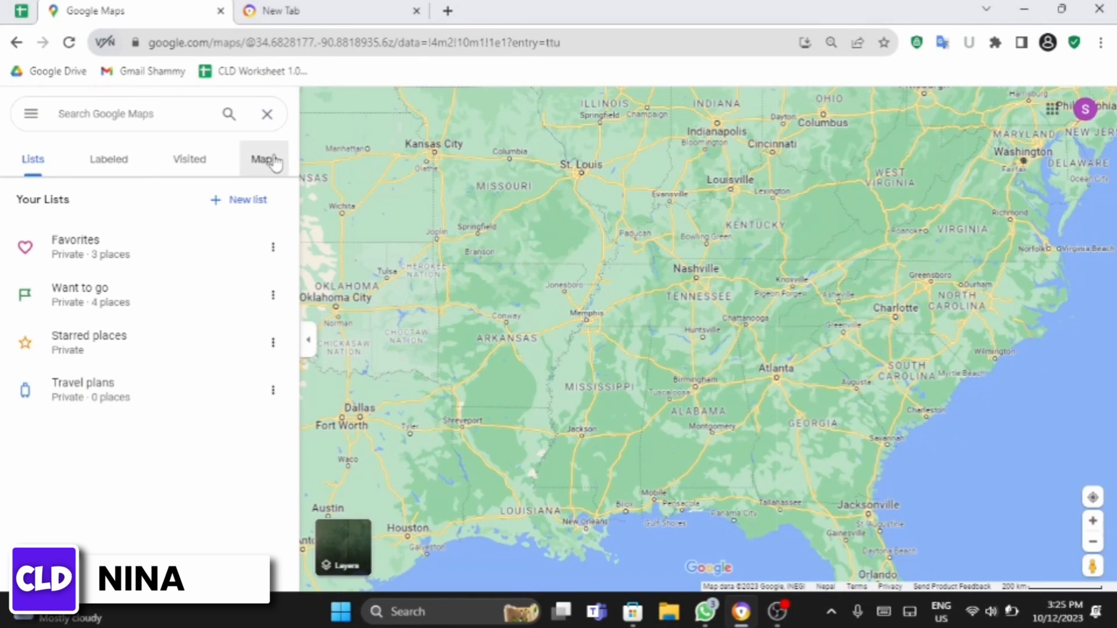
{"action": "left_click", "coordinate": [263, 159]}
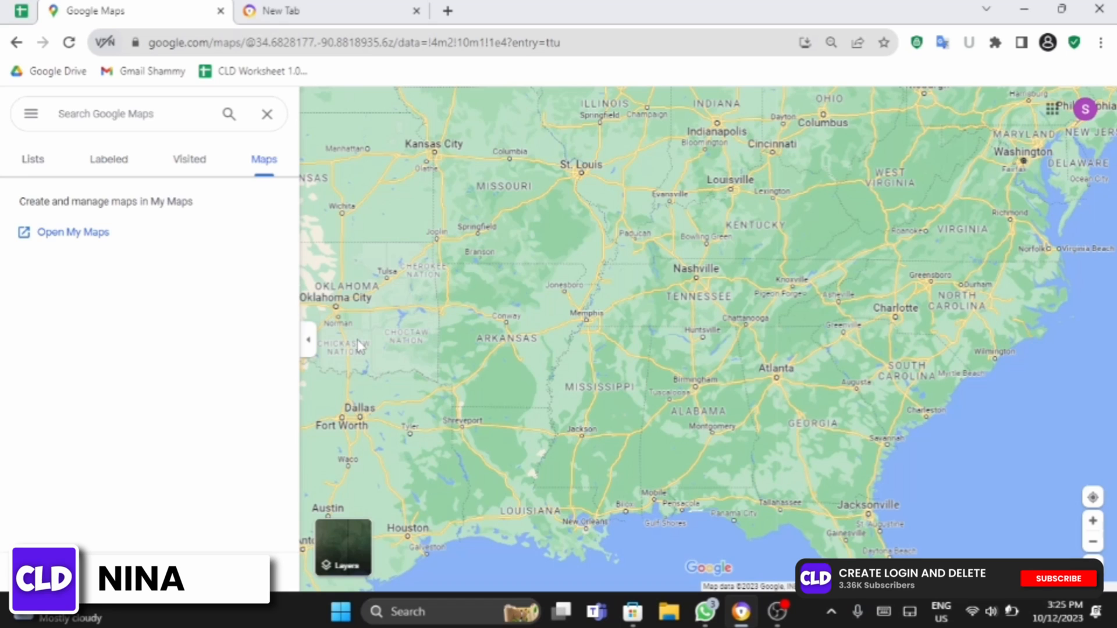
{"action": "left_click", "coordinate": [1058, 578]}
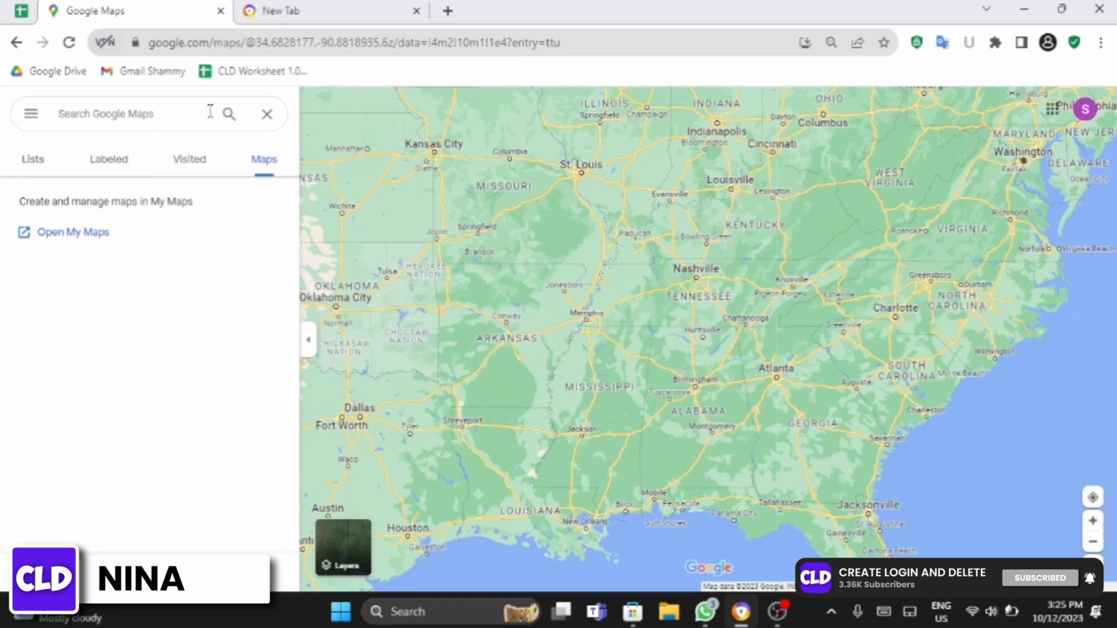
Step: Reopen Houston Valley OHV Trails from recent searches and add it to the Favorites list
{"action": "left_click", "coordinate": [107, 114]}
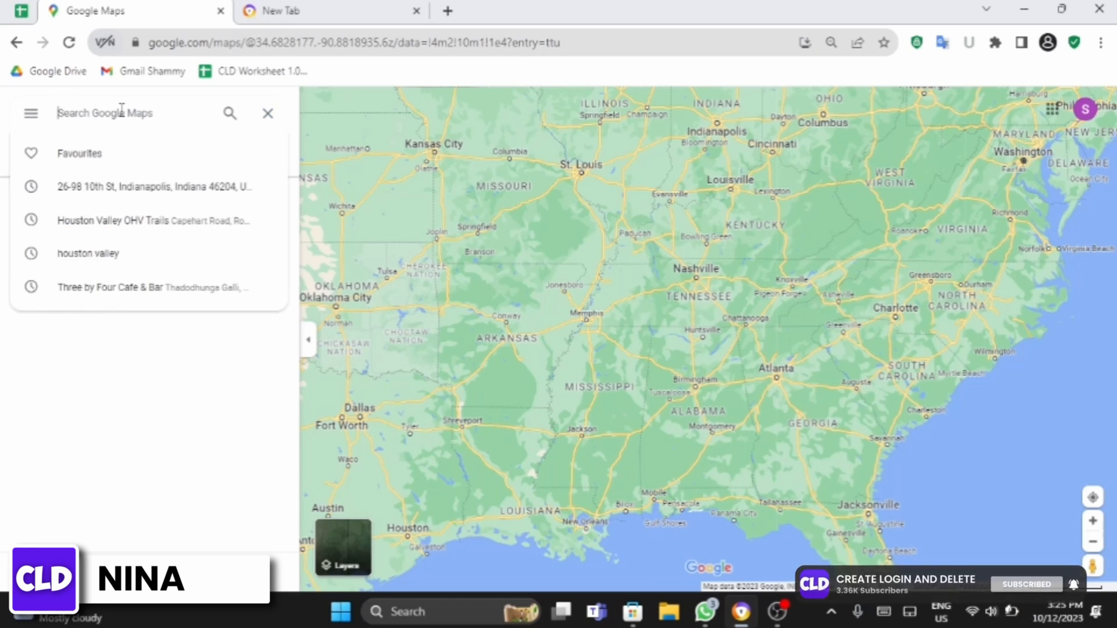
{"action": "left_click", "coordinate": [152, 220]}
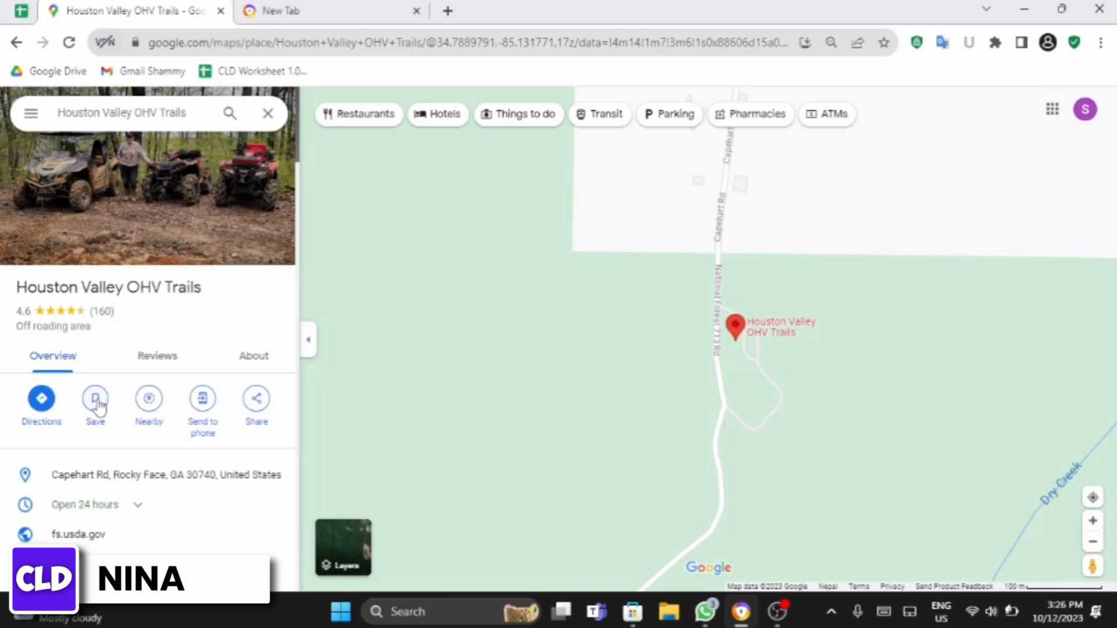
{"action": "left_click", "coordinate": [94, 398]}
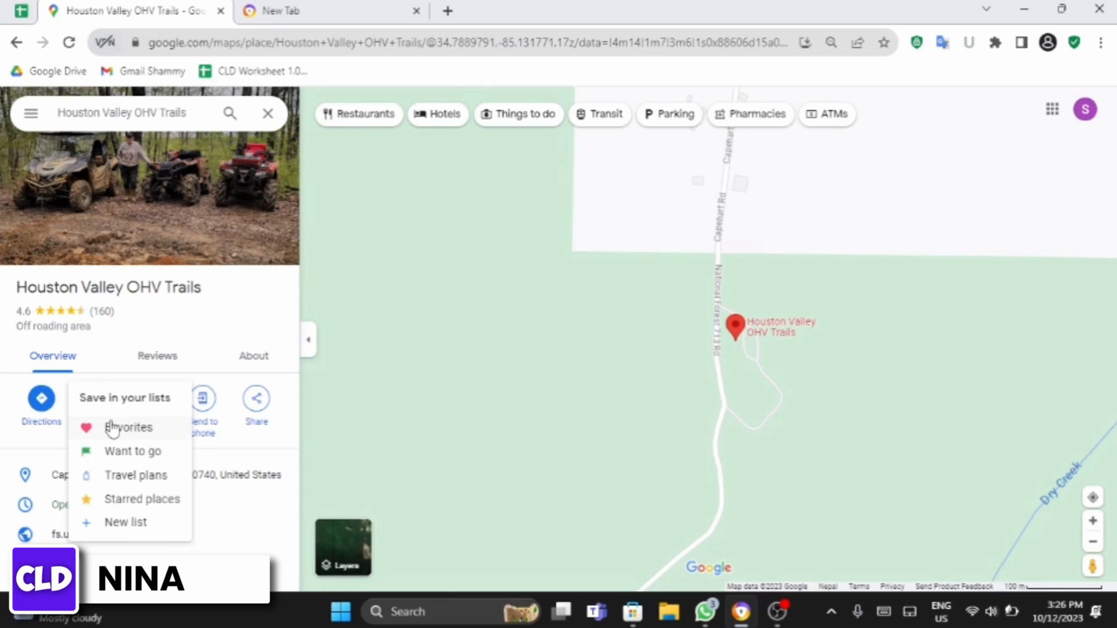
{"action": "left_click", "coordinate": [128, 427]}
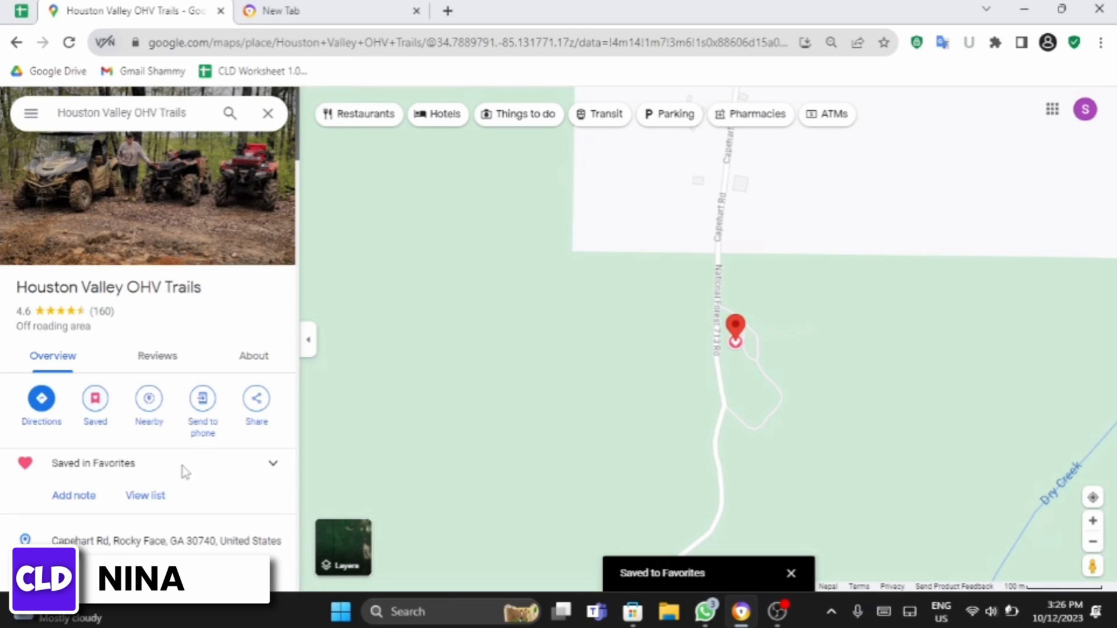
{"action": "left_click", "coordinate": [30, 113]}
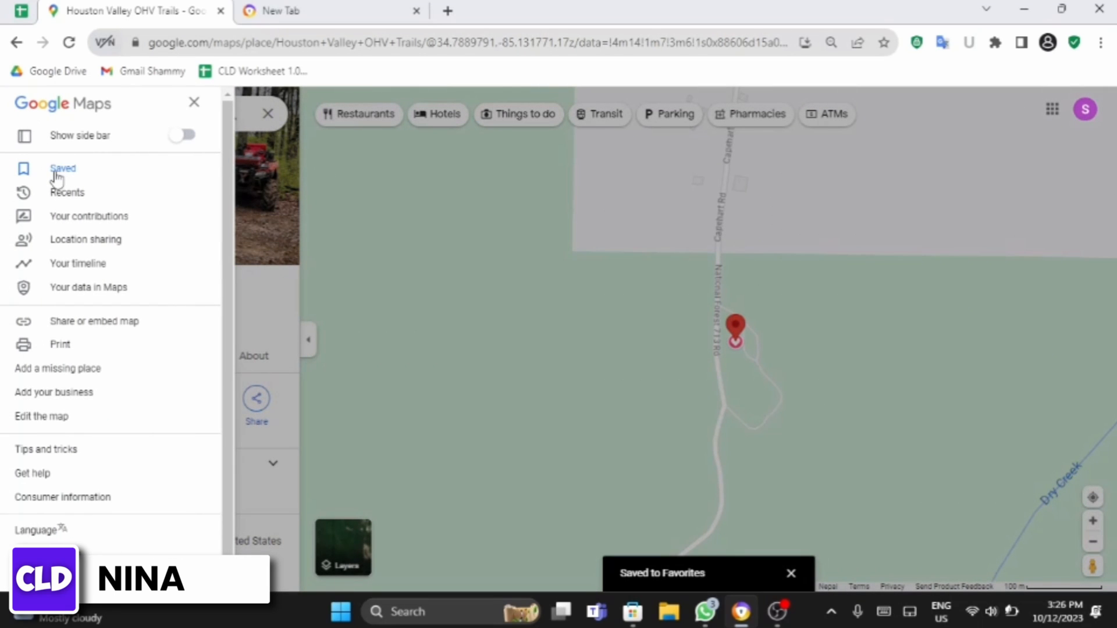
Step: Open Houston Valley OHV Trails from Saved Favorites and uncheck Favorites
{"action": "left_click", "coordinate": [63, 168]}
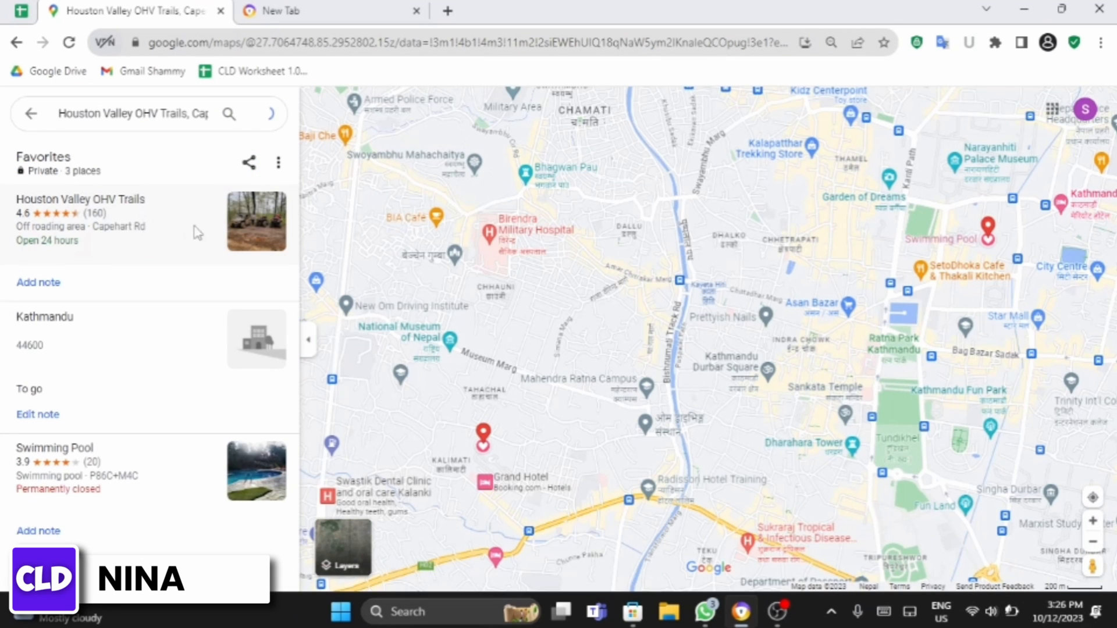
{"action": "left_click", "coordinate": [79, 221]}
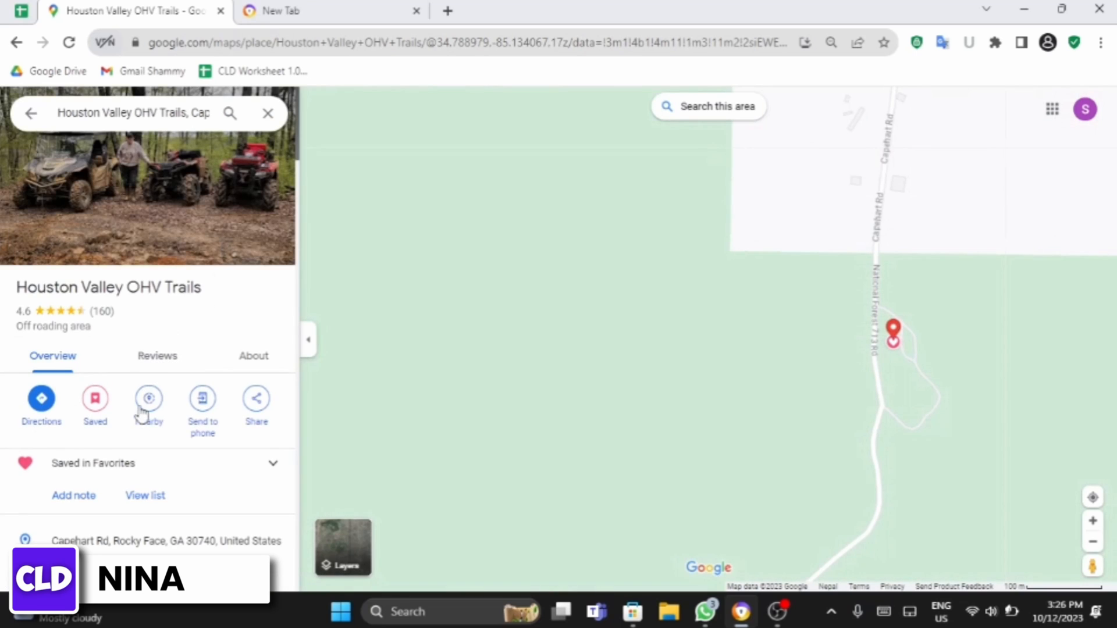
{"action": "left_click", "coordinate": [95, 403]}
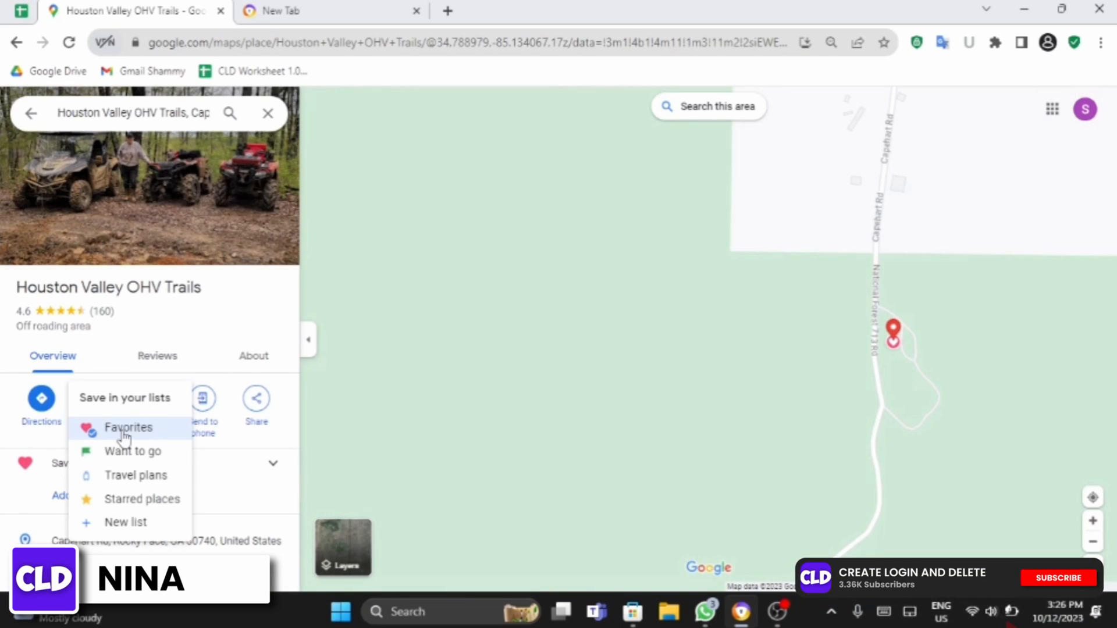
{"action": "left_click", "coordinate": [128, 428]}
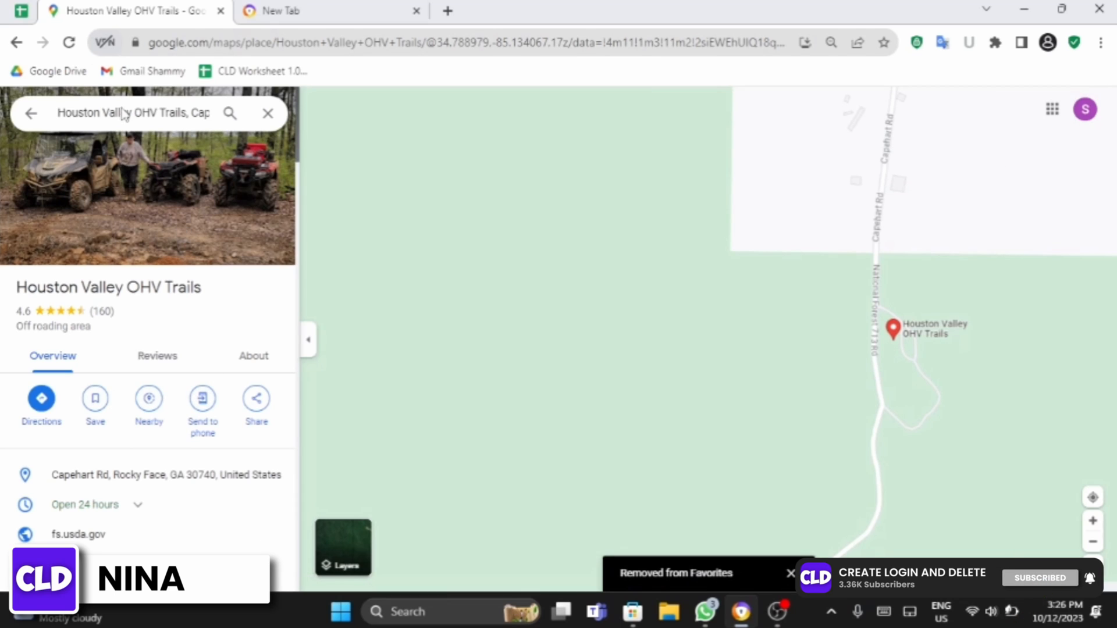